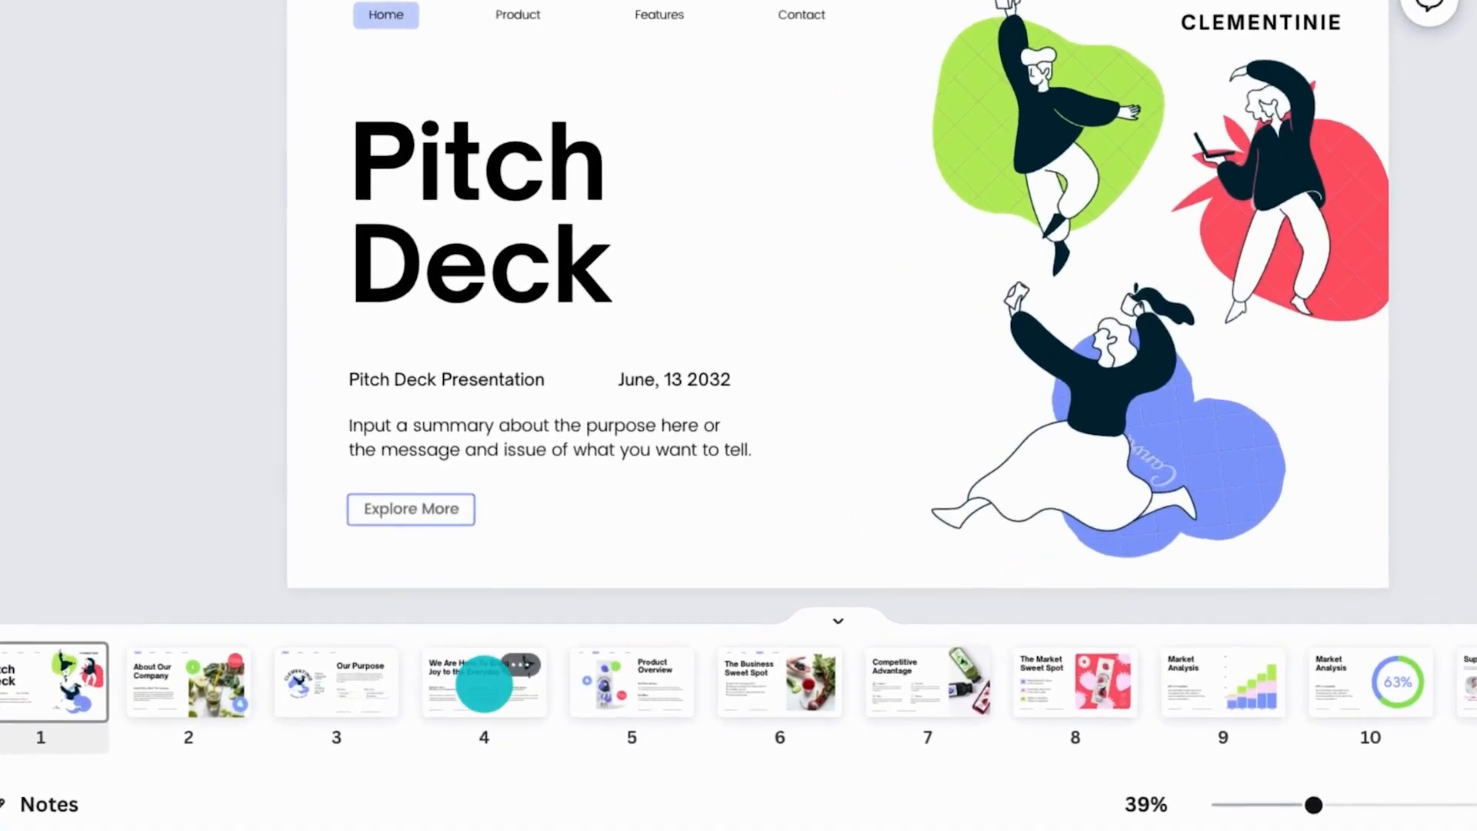
- Expand page 4 (We Are Here To Bring Joy to the Everyday) into a whiteboard
left_click(484, 681)
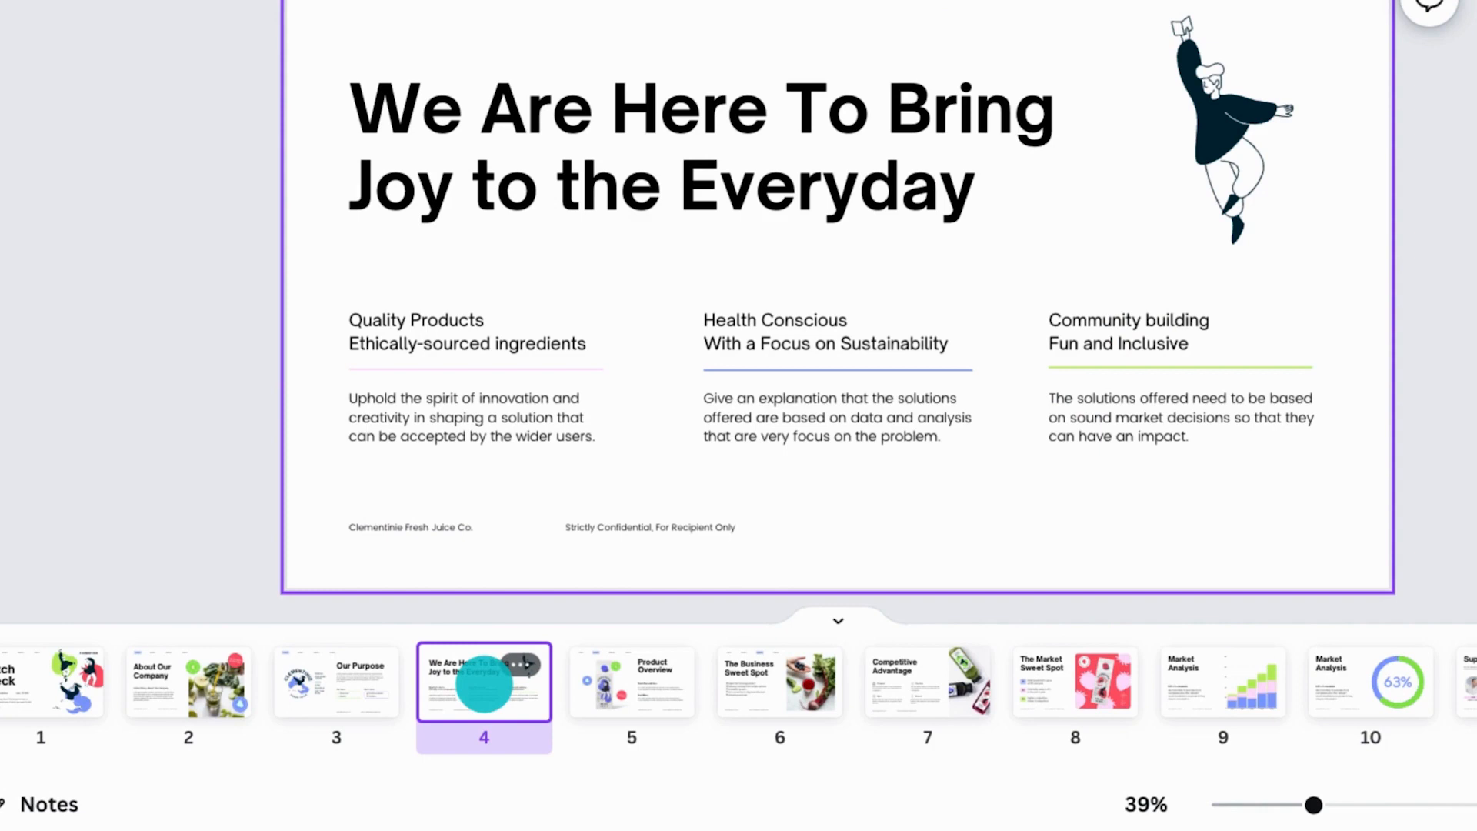
left_click(517, 661)
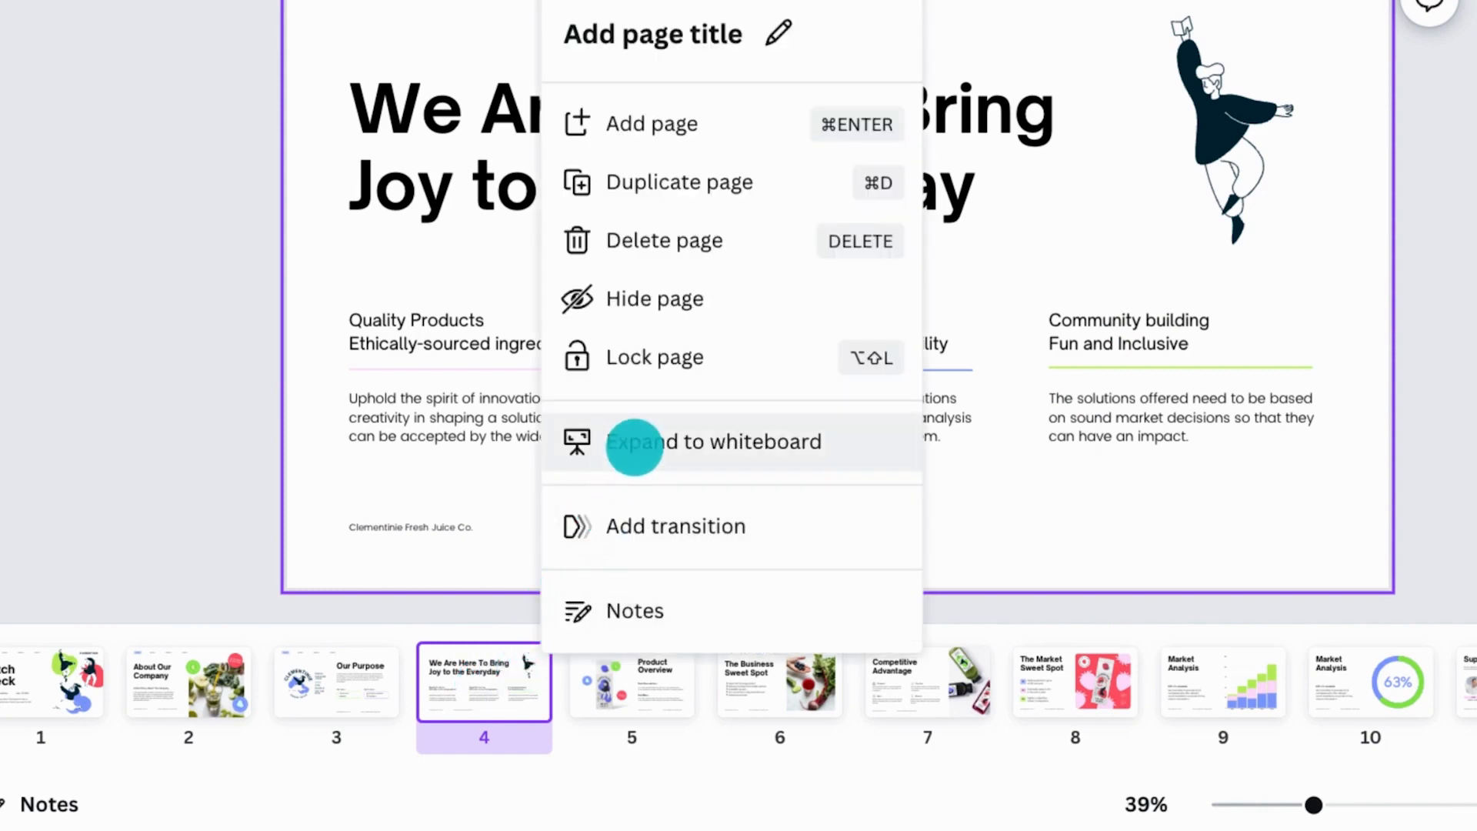
left_click(714, 441)
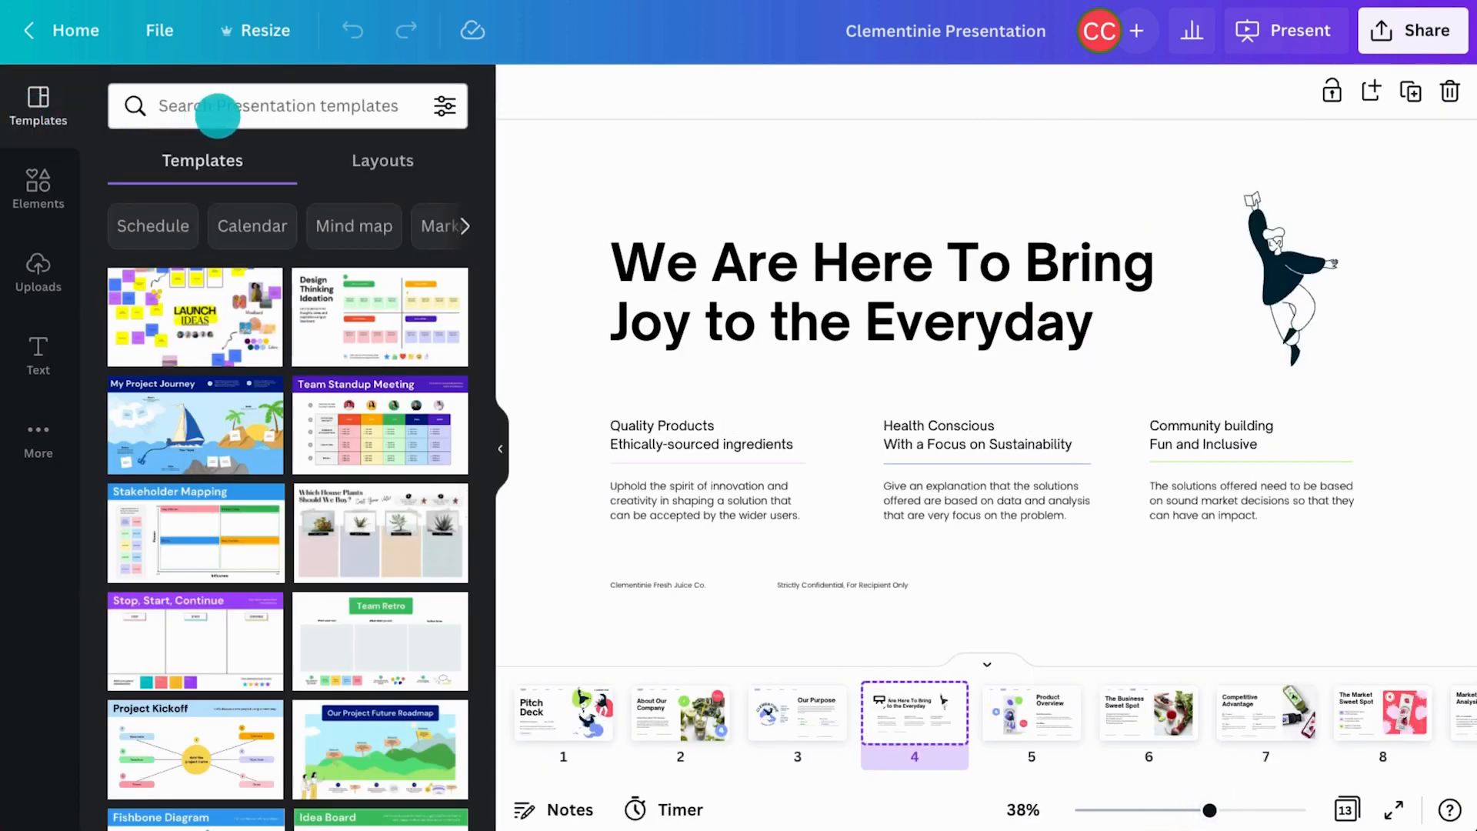
- Search 'brainwriting' and apply the Brainwriting whiteboard template
type("brainwriting")
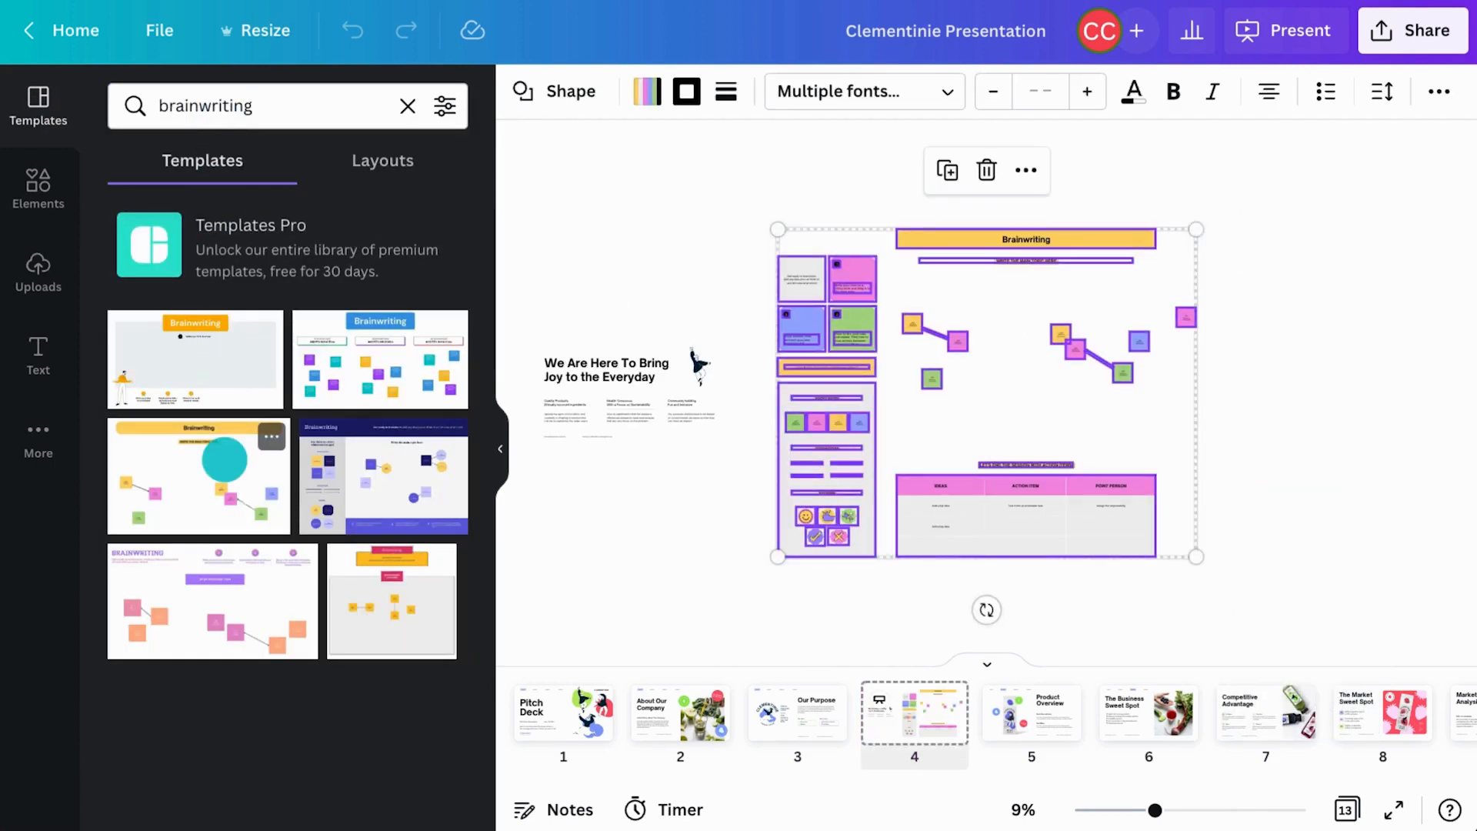
left_click(500, 447)
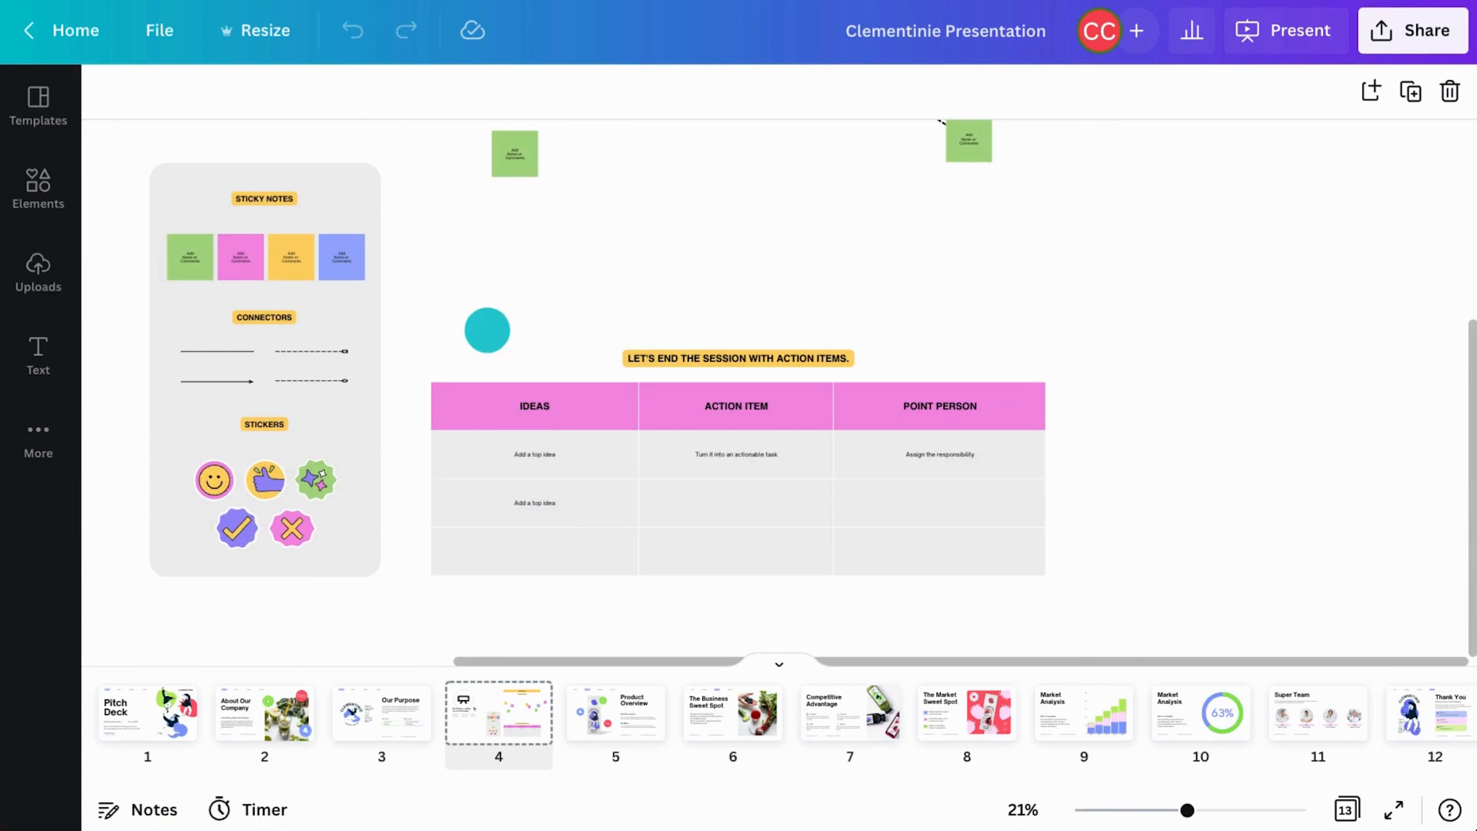
- Scroll the whiteboard to show the Brainwriting header above the page content
scroll("down", 3)
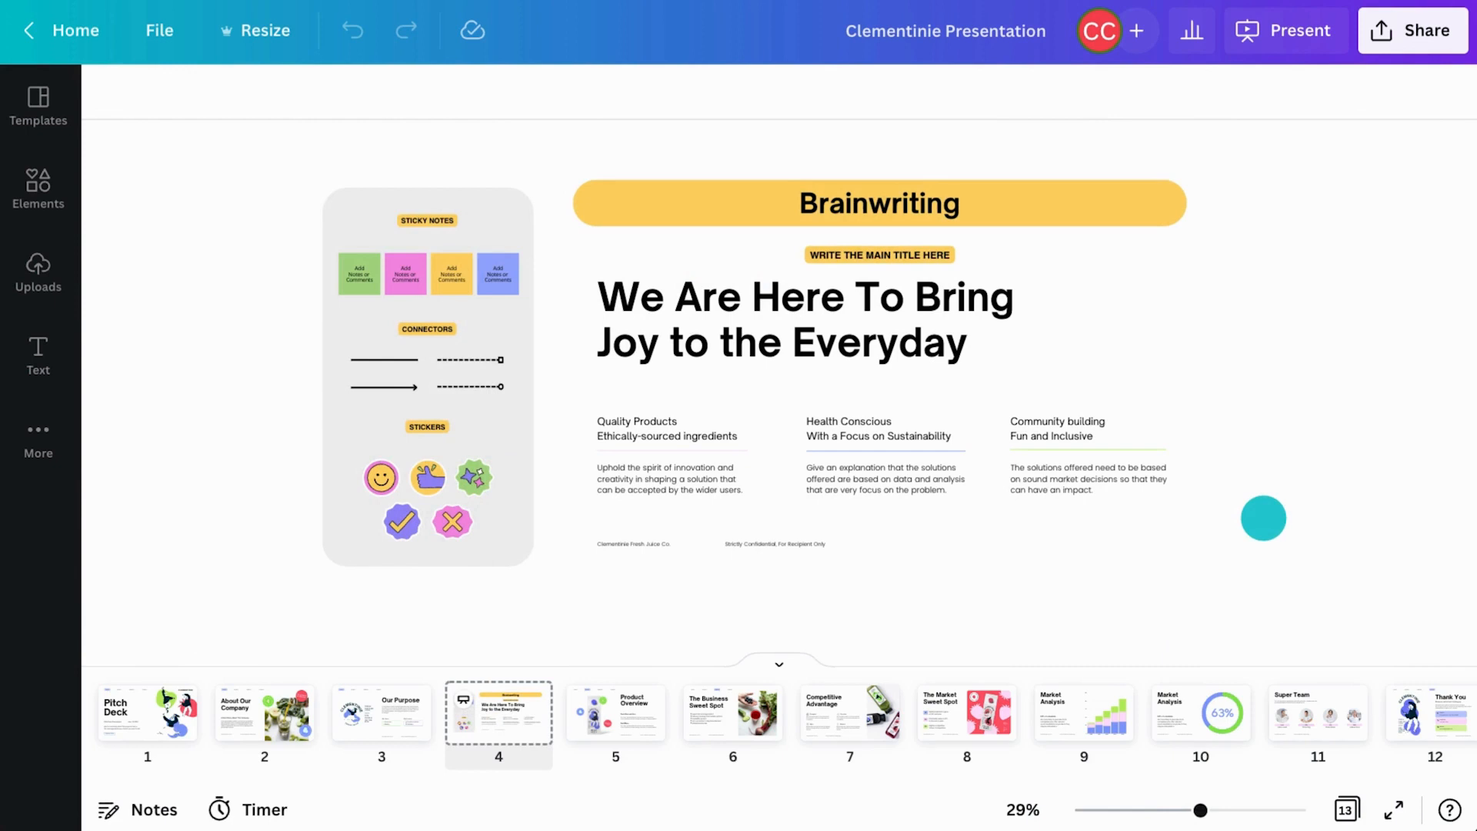
- Retitle the subtitle tag JUICE FLAVORS and bring up the design's sharing settings
left_click(878, 254)
type("JUICE FLAVORS")
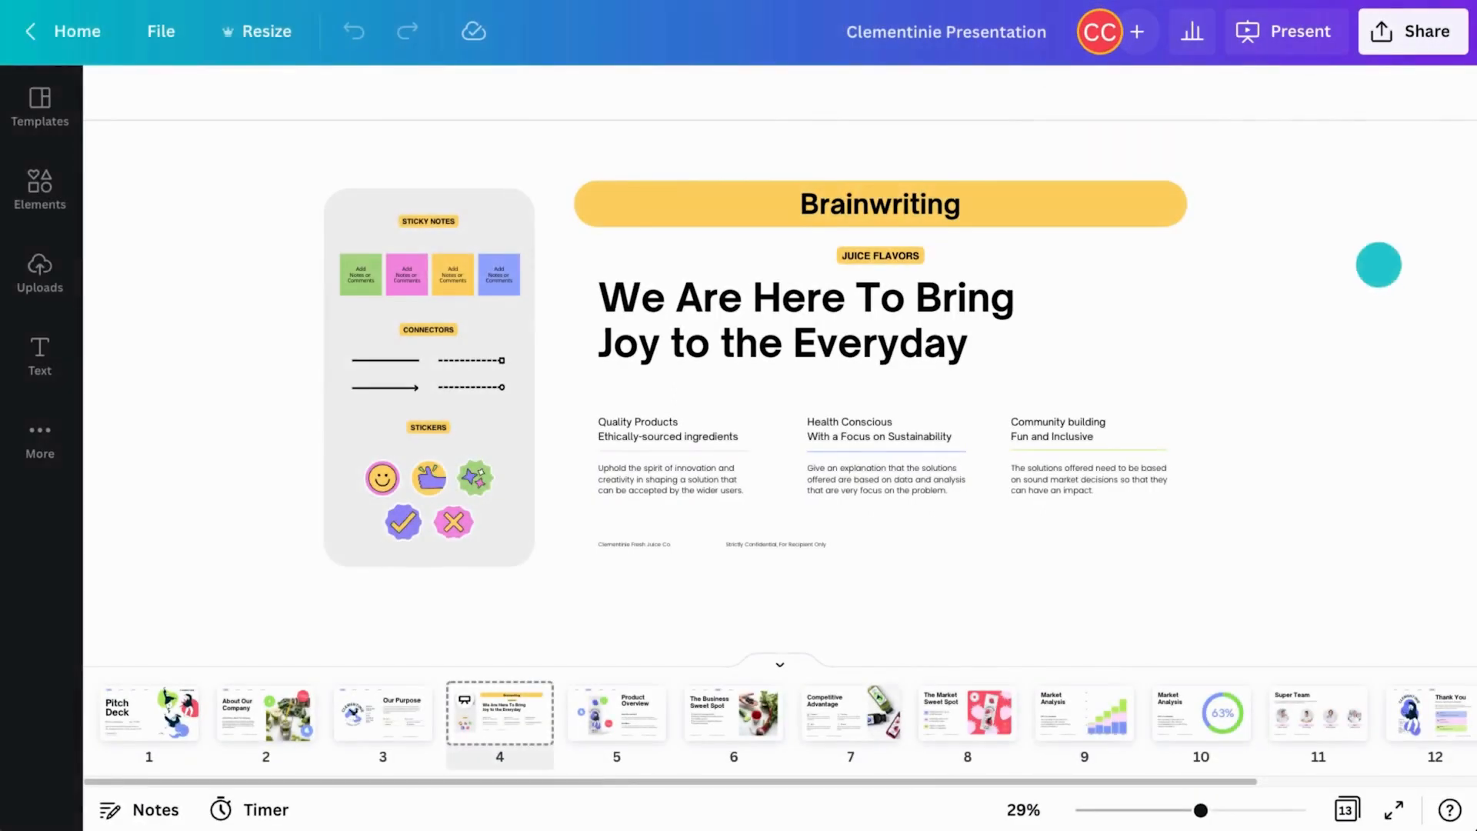
left_click(1412, 31)
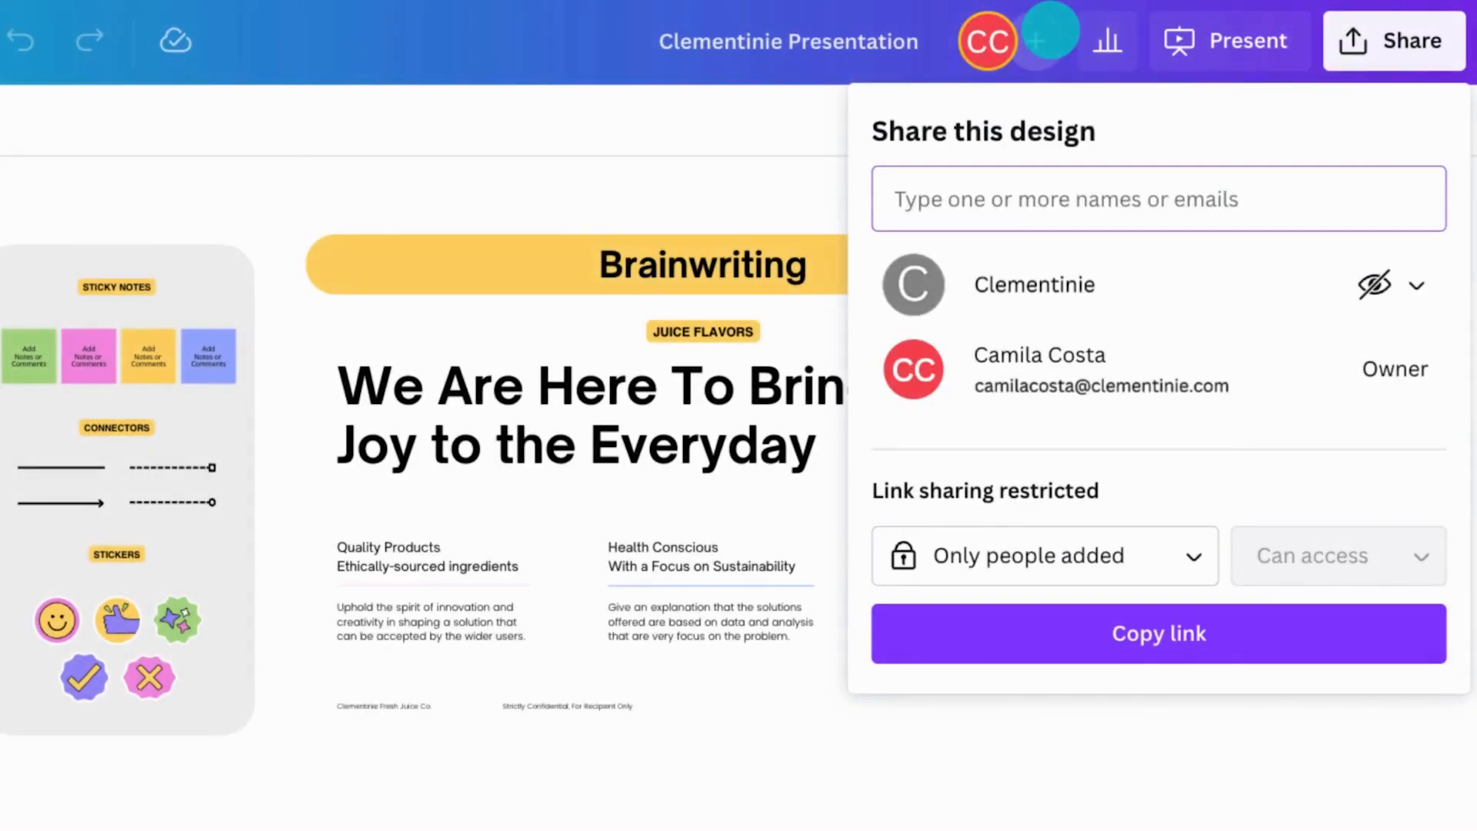
- Set link access to Anyone with the link can edit and copy the link
left_click(1043, 555)
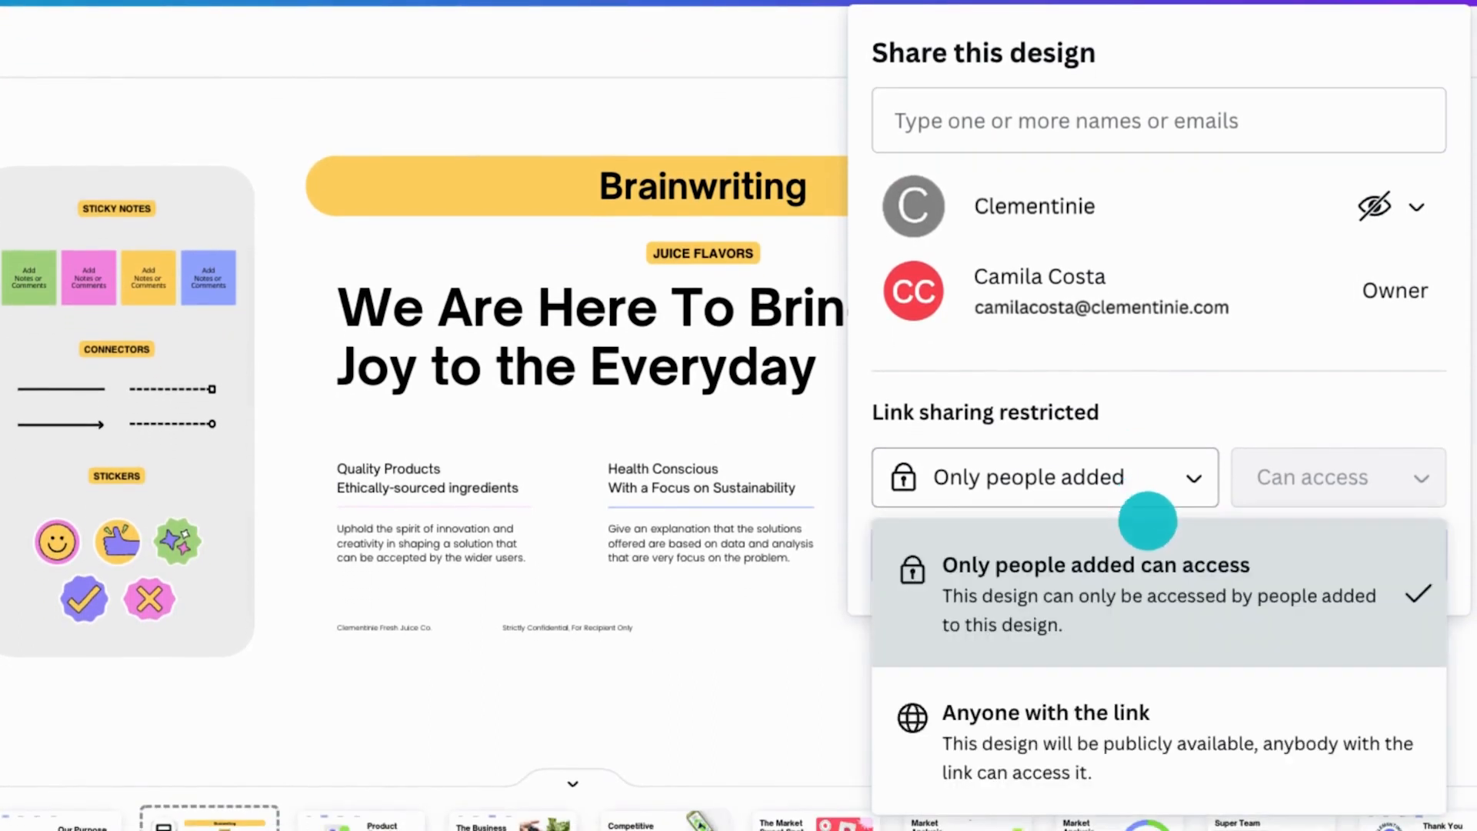
left_click(1046, 732)
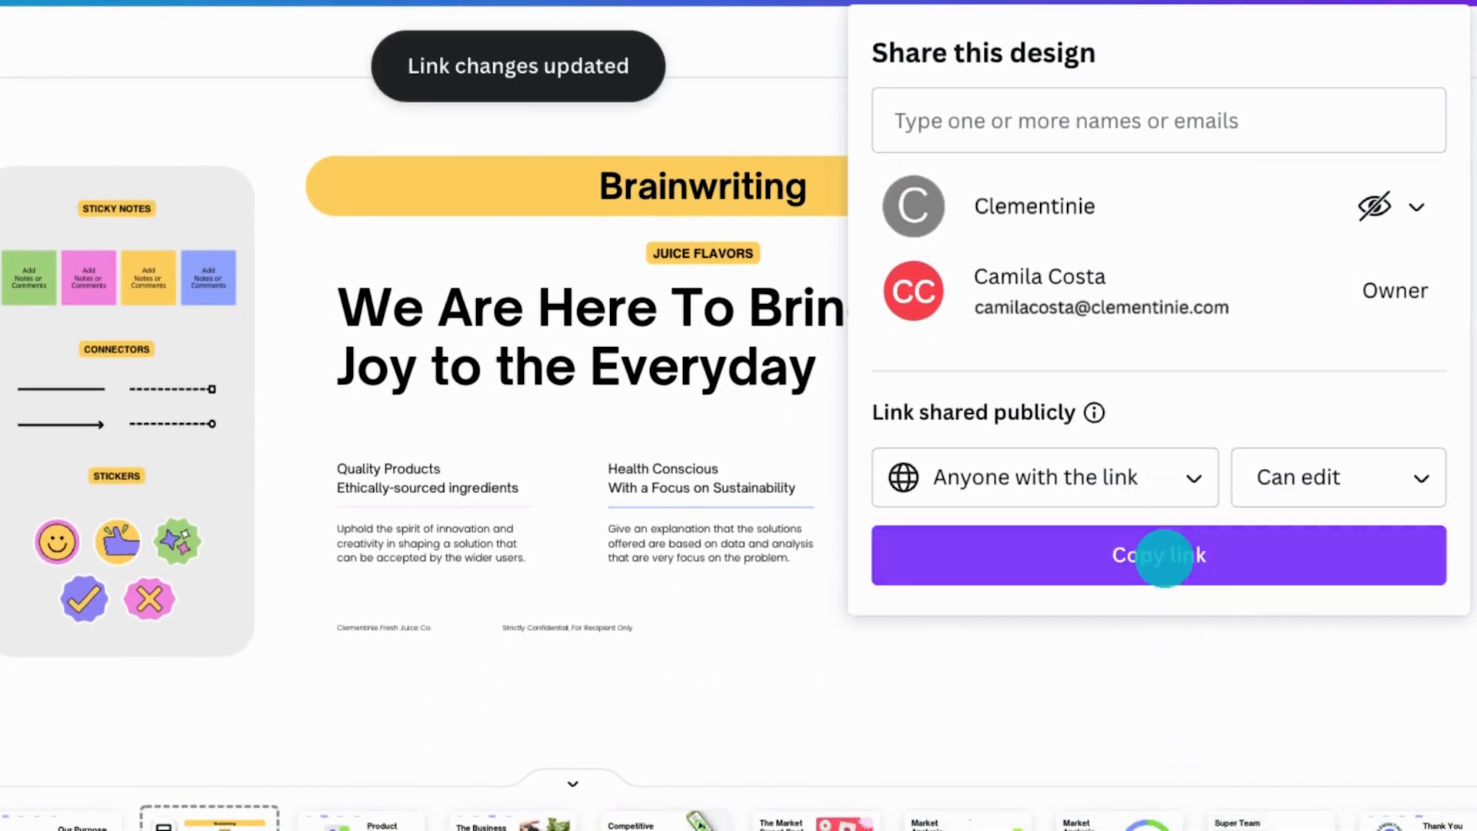
left_click(1157, 555)
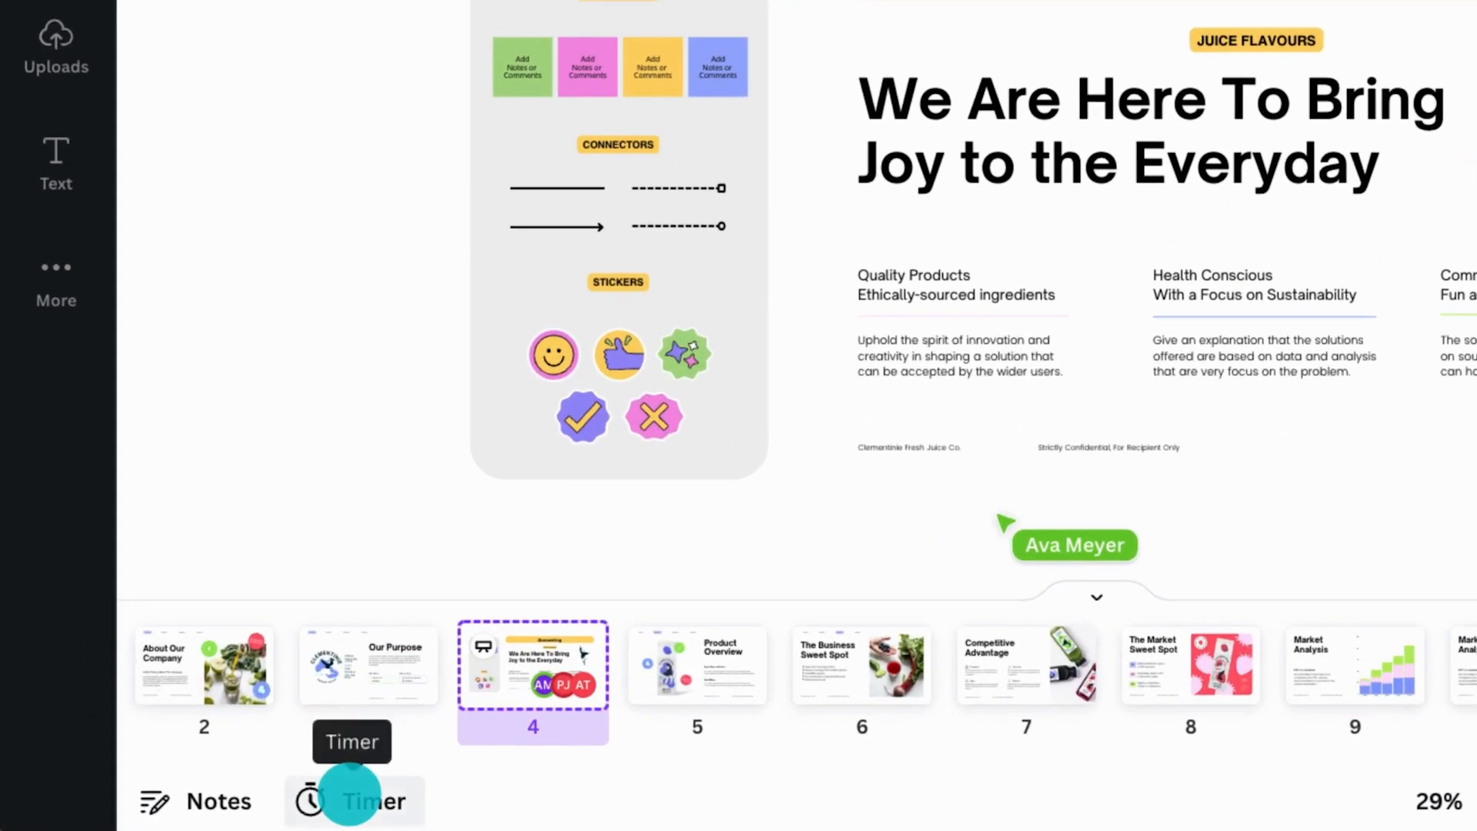
- Start the 5:00 session timer for the brainwriting round
left_click(353, 800)
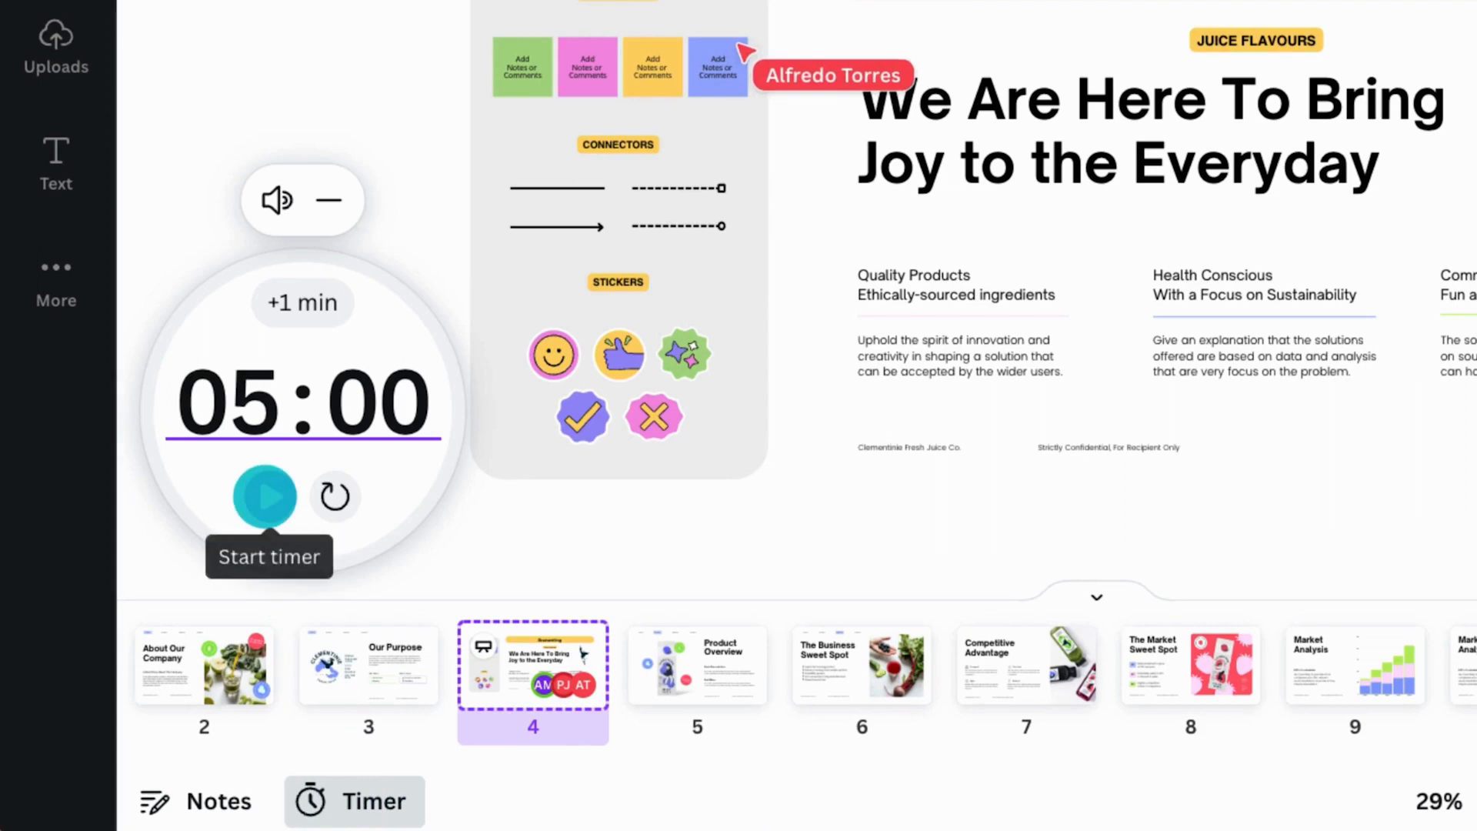
left_click(266, 497)
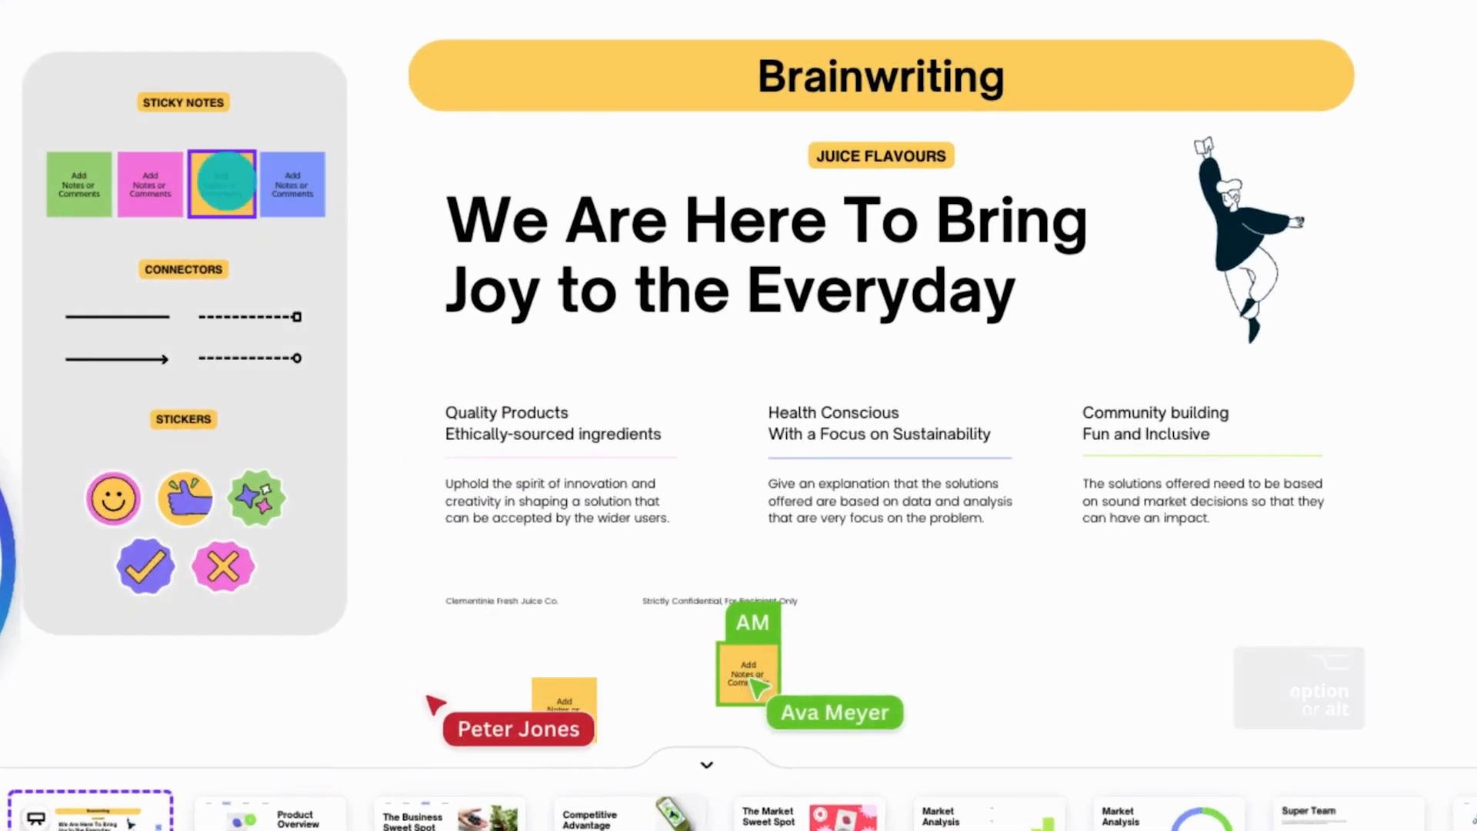
- Add a yellow sticky note to the whiteboard for a juice flavour idea
left_click(221, 183)
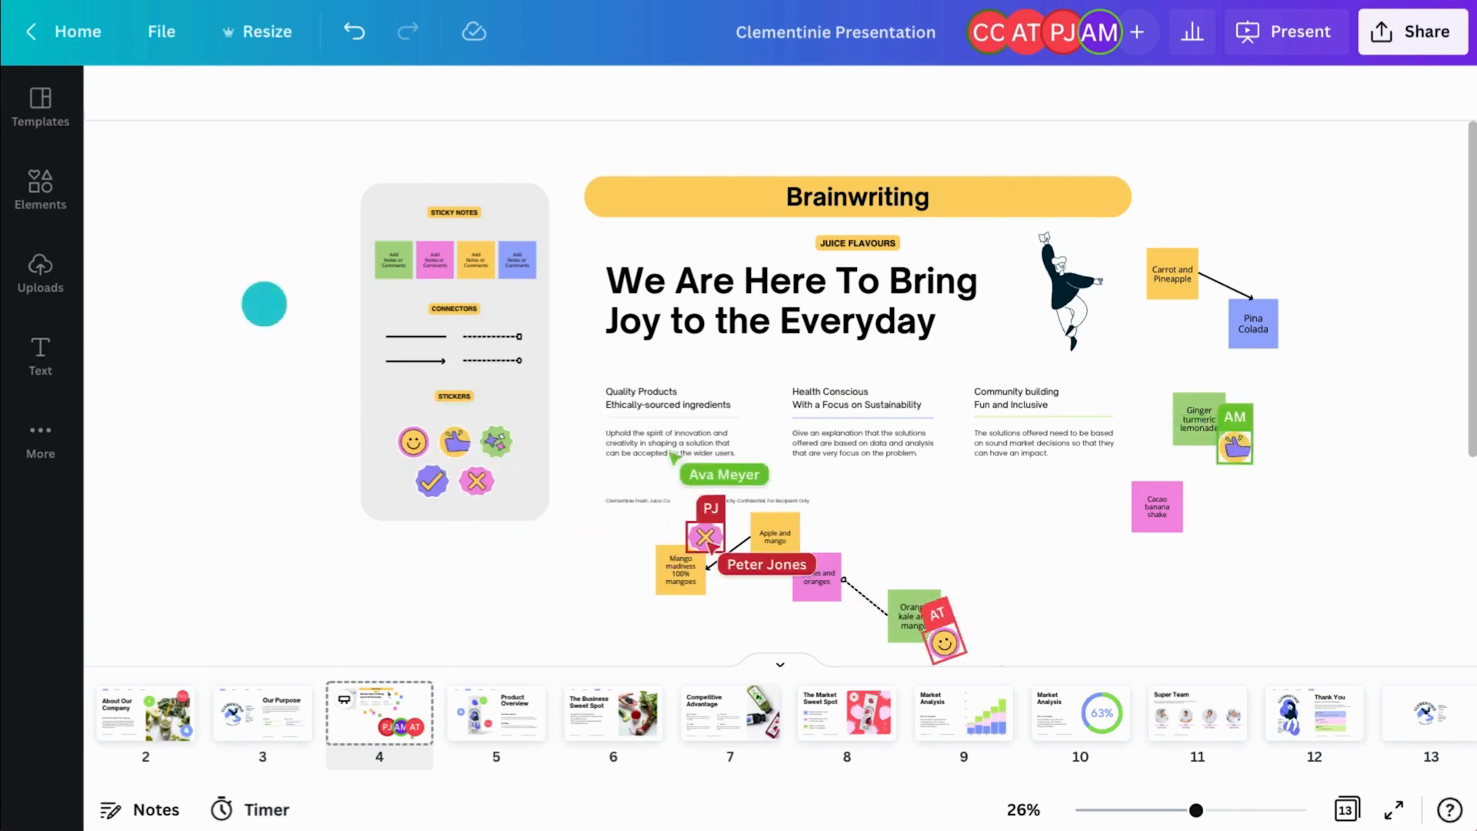
- Recolour the smiley sticker on the Orange kale and mango note from yellow to pink
left_click(40, 187)
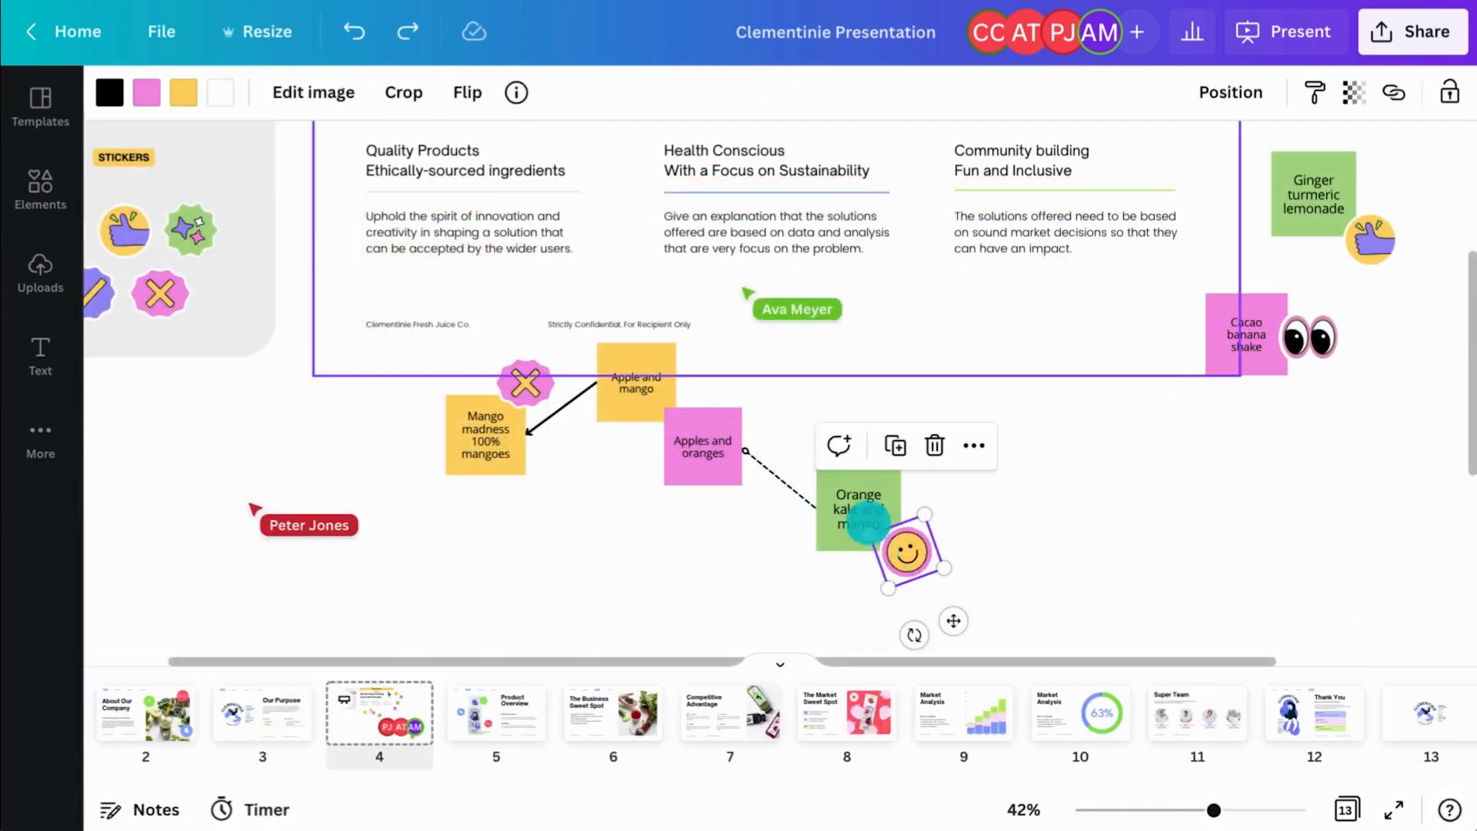
left_click(183, 93)
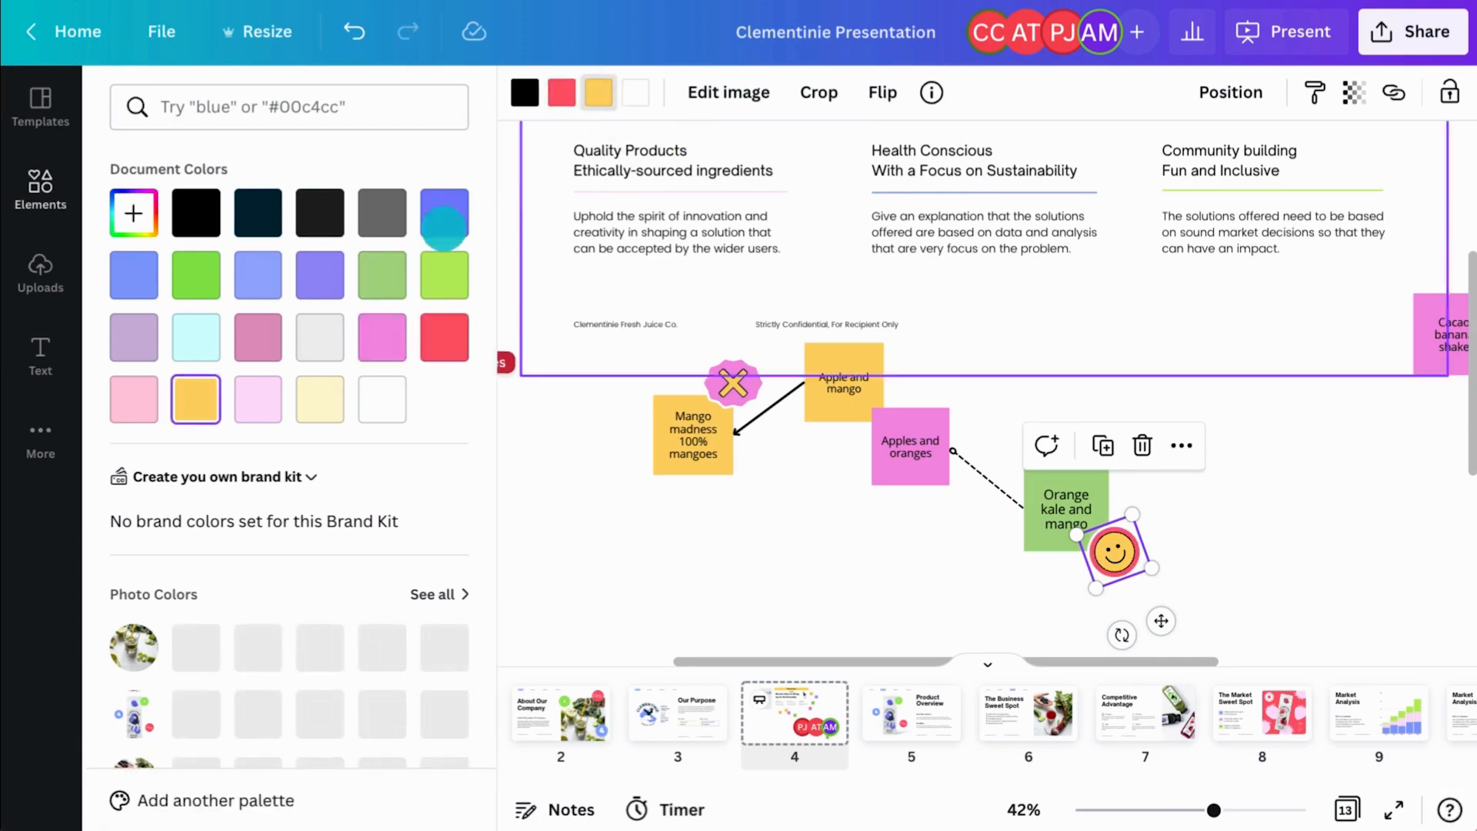
left_click(40, 187)
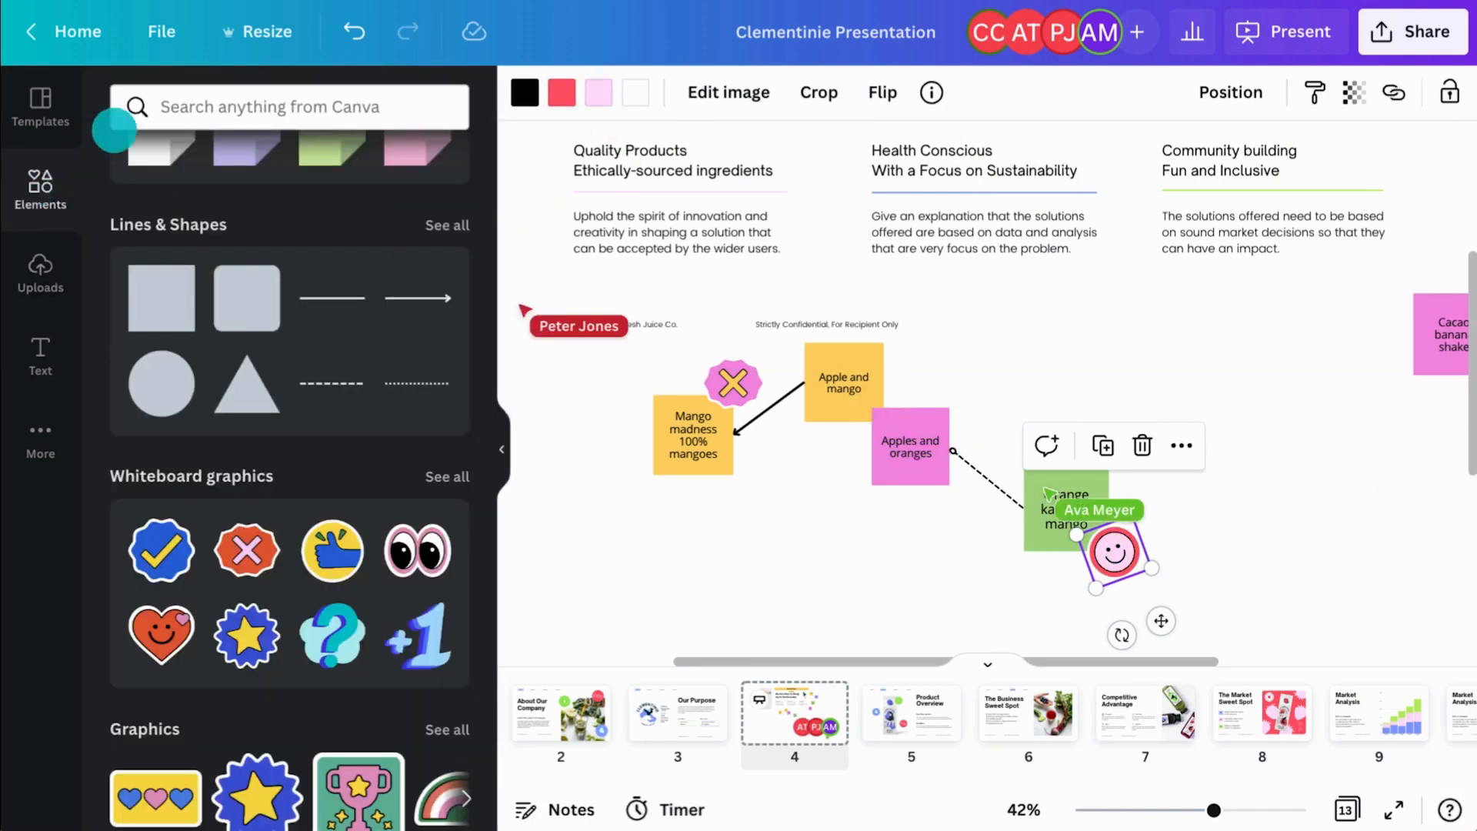